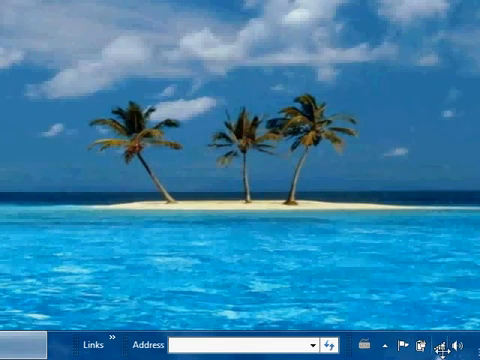
{"action": "mouse_move", "coordinate": [357, 16]}
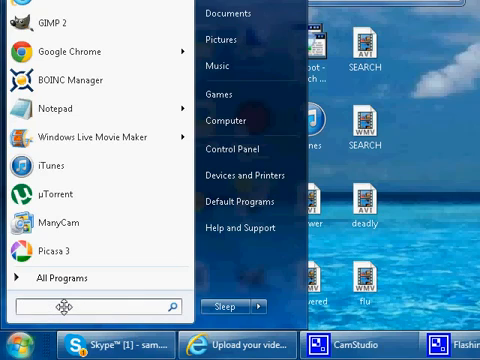
Search 'msconfig' from the Start menu to launch System Configuration
{"action": "type", "text": "MSC"}
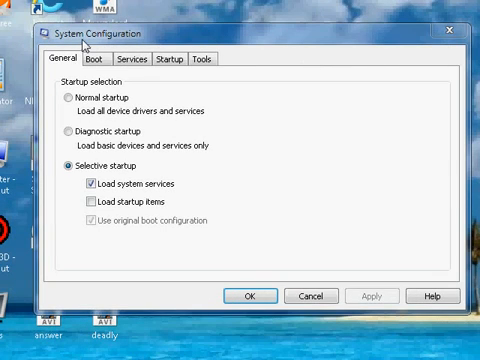
{"action": "mouse_move", "coordinate": [62, 120]}
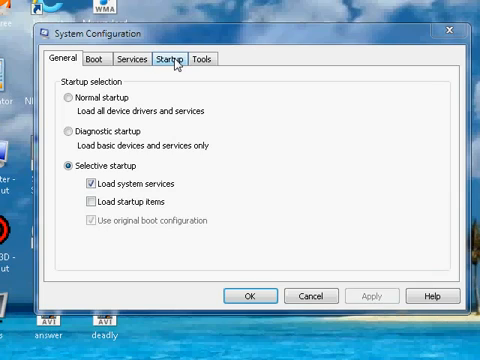
{"action": "mouse_move", "coordinate": [173, 62]}
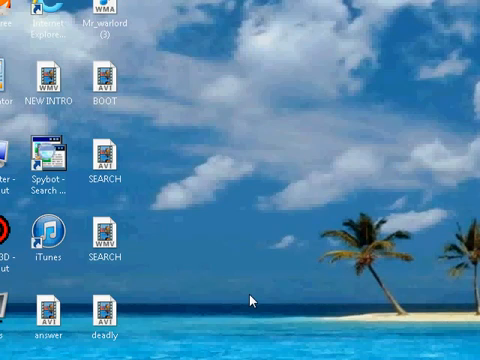
{"action": "mouse_move", "coordinate": [253, 297]}
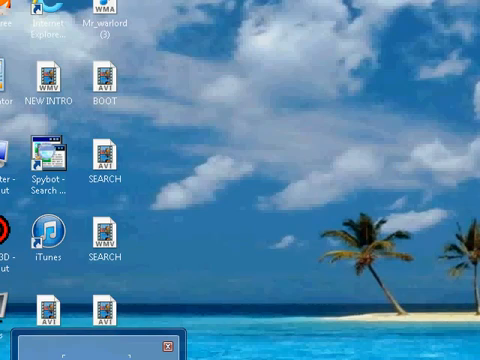
{"action": "left_click", "coordinate": [49, 245]}
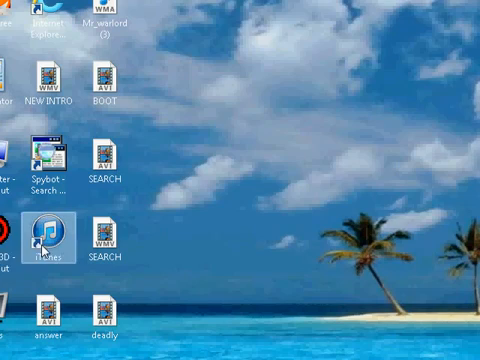